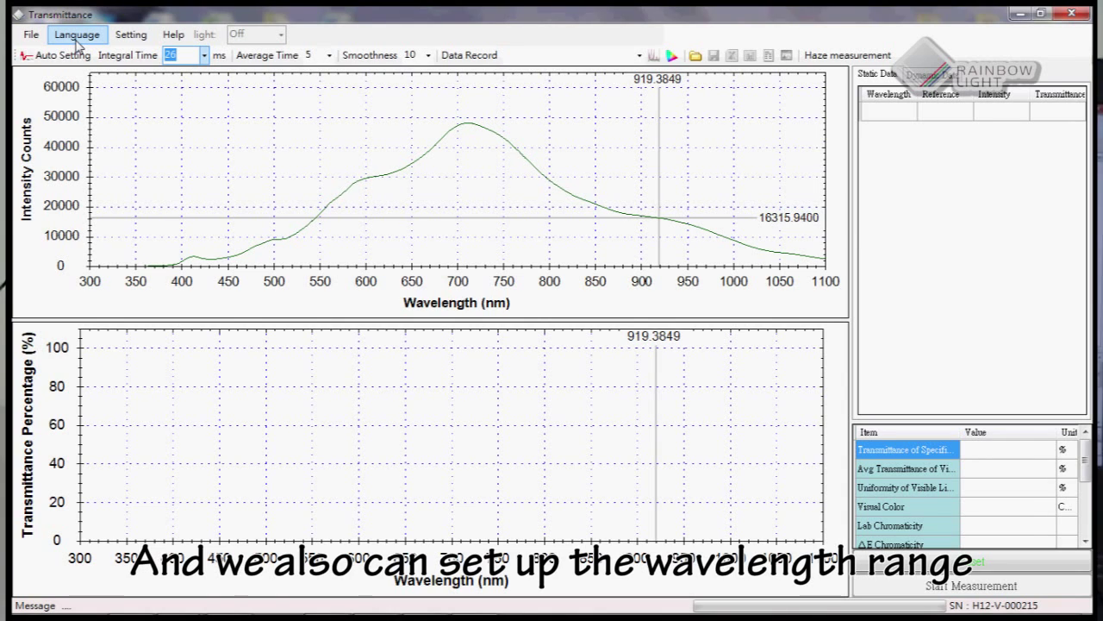
Confirm the 300–1100 nm wavelength range and 800 nm specific wavelength in Setting.
click(131, 34)
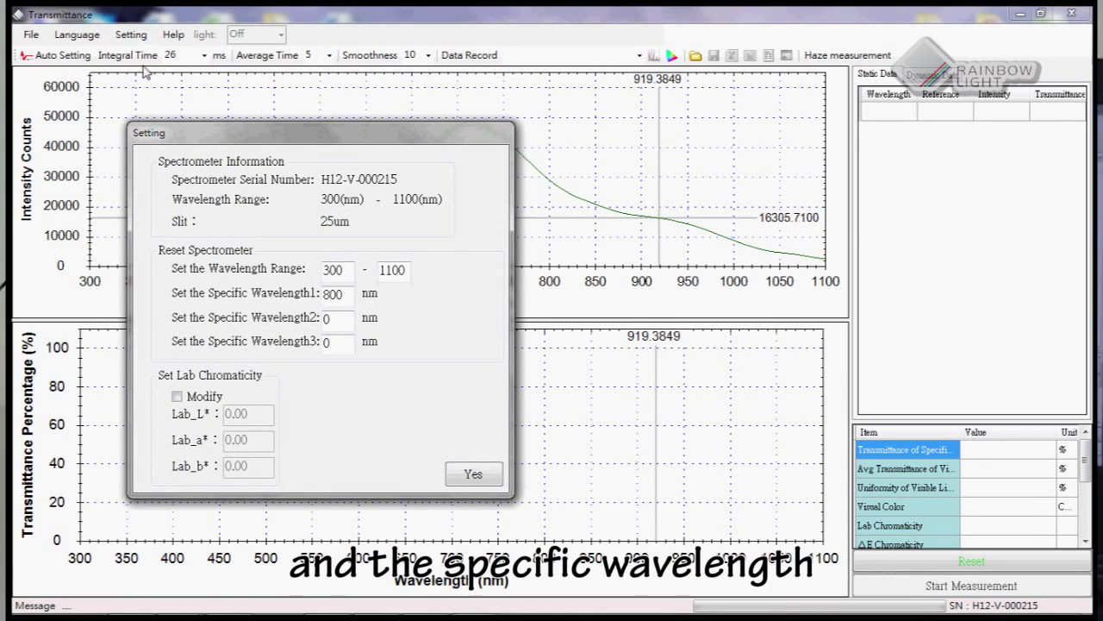
mouse_move(169, 496)
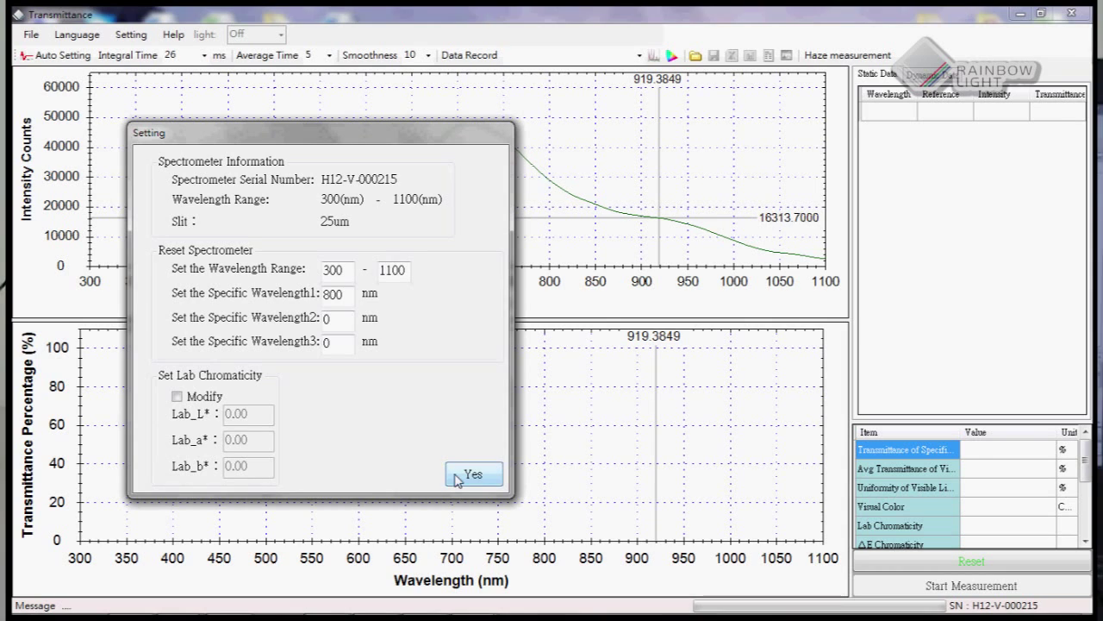
click(472, 475)
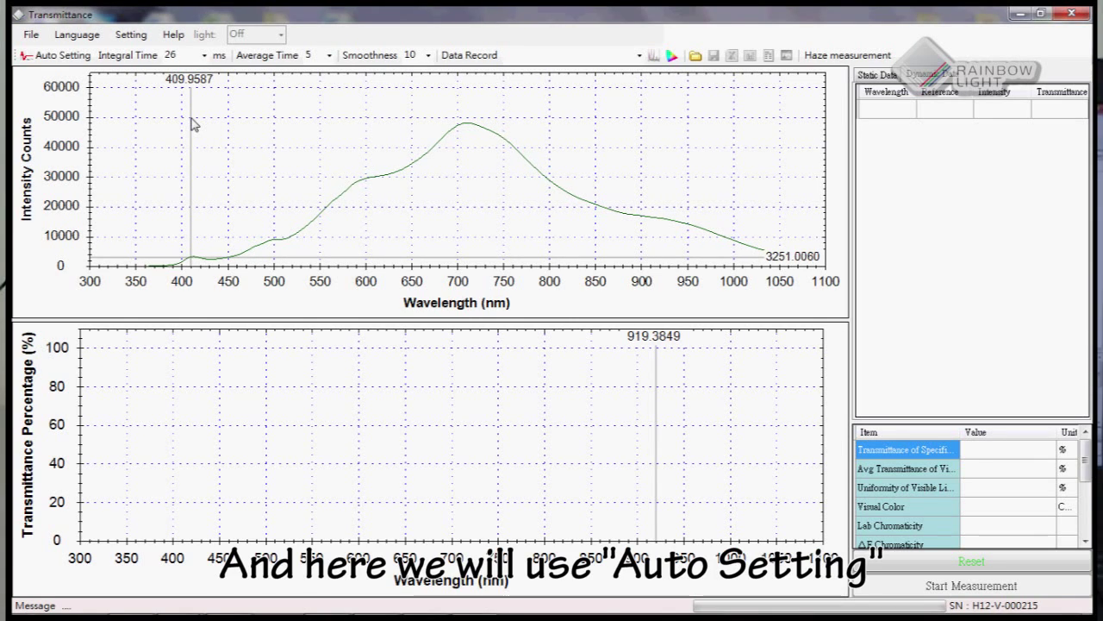
Run Auto Setting so acquisition tunes to the light source at 26 ms integration.
click(62, 59)
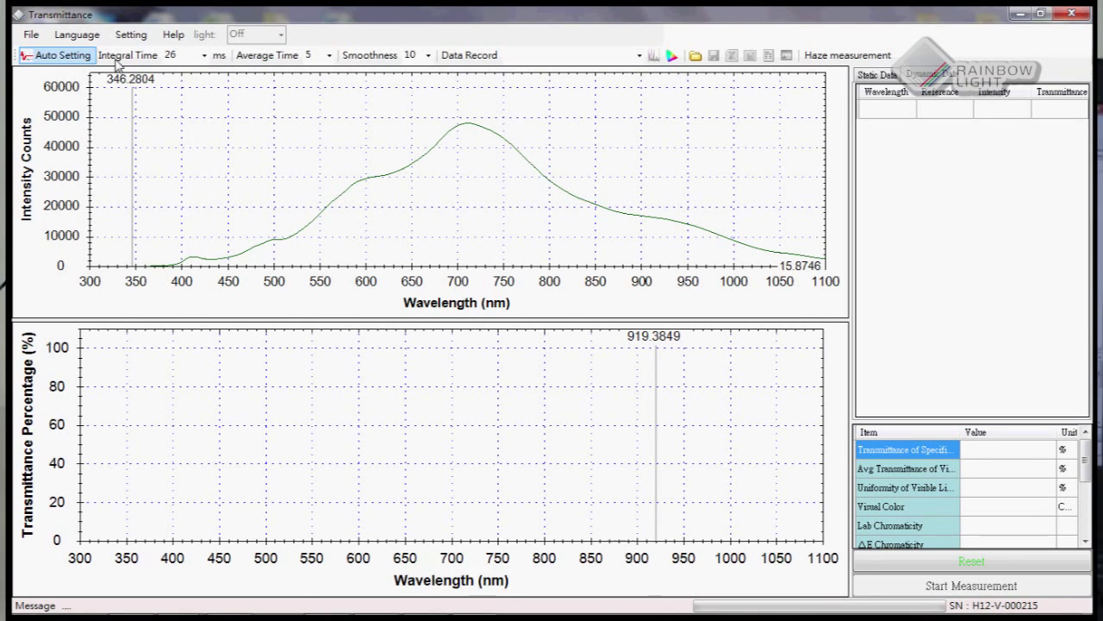
mouse_move(60, 56)
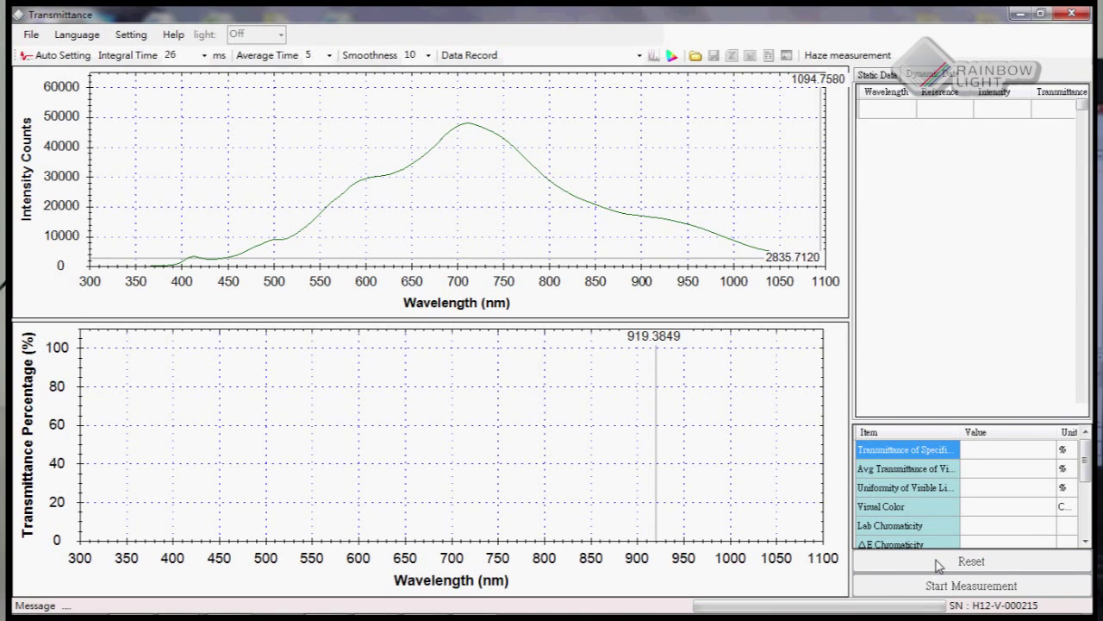
Reset to take the bare light as 100% reference, revealing the first lens's curve.
click(979, 586)
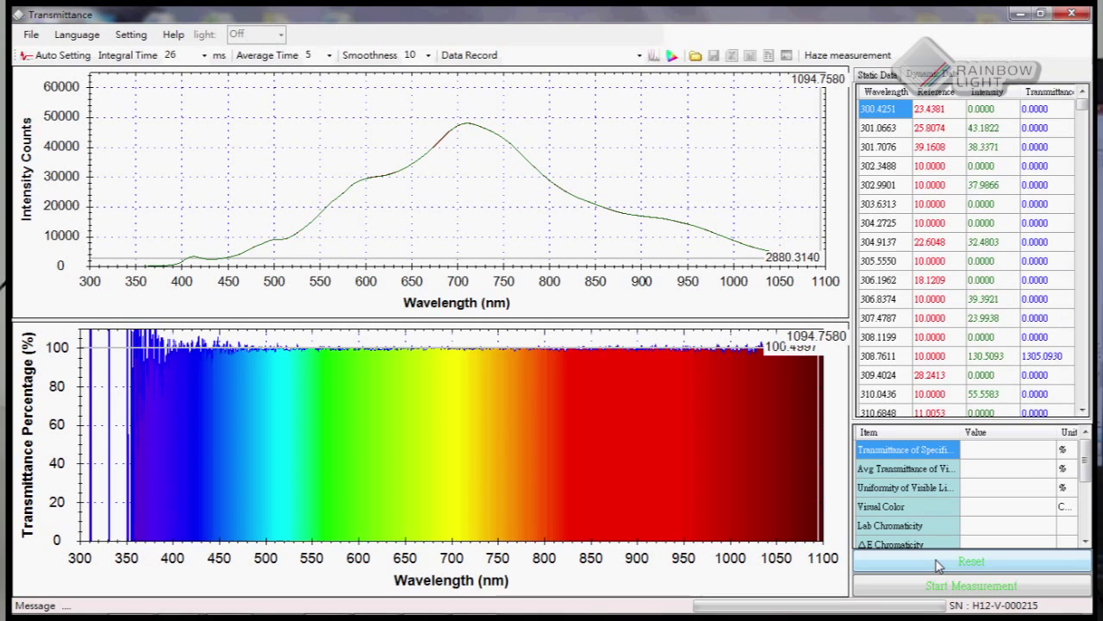
click(975, 562)
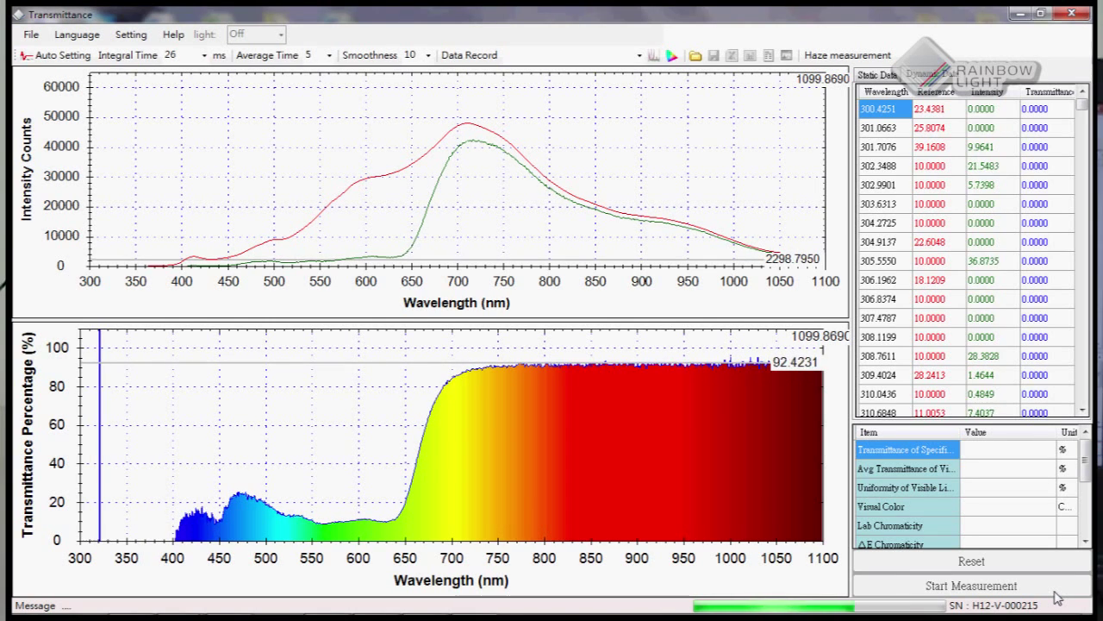
Measure the first sunglasses as record 2015-5-19_15-5-55: 91.89% at 800 nm, 37.02% visible.
click(972, 586)
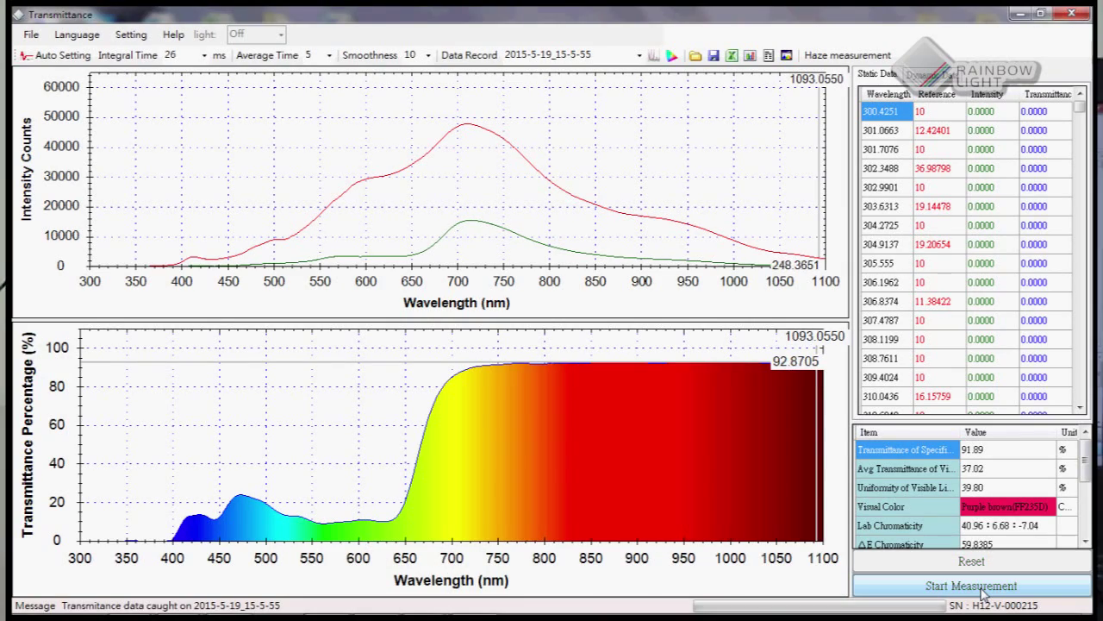
Measure the second sunglasses as record 2015-5-19_15-6-33: 24.12% at 800 nm, 16.73% visible.
click(972, 586)
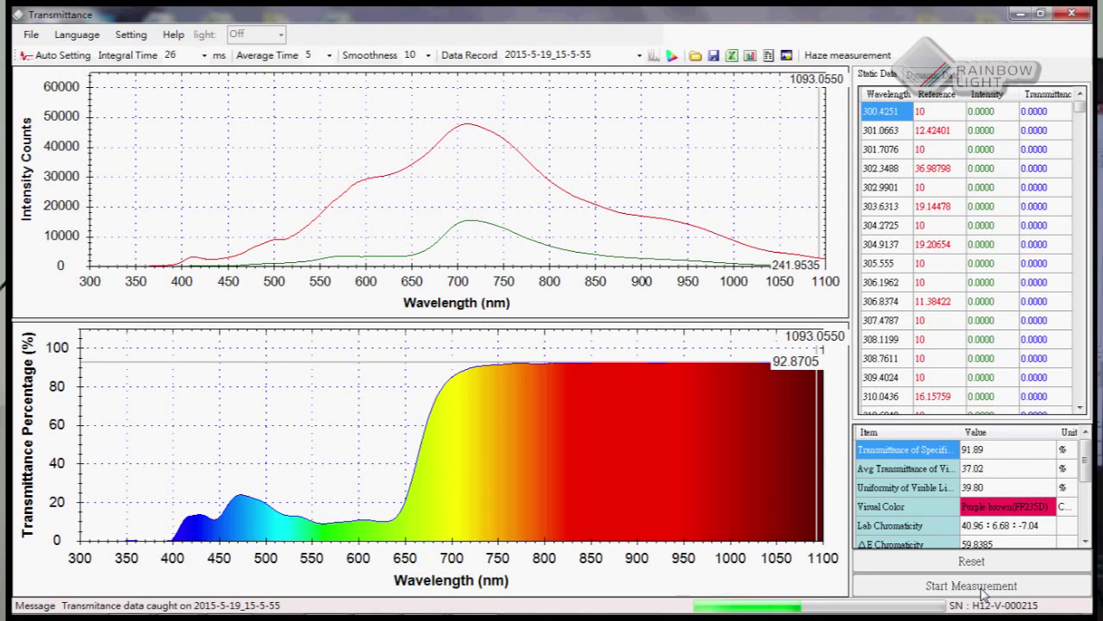
click(972, 586)
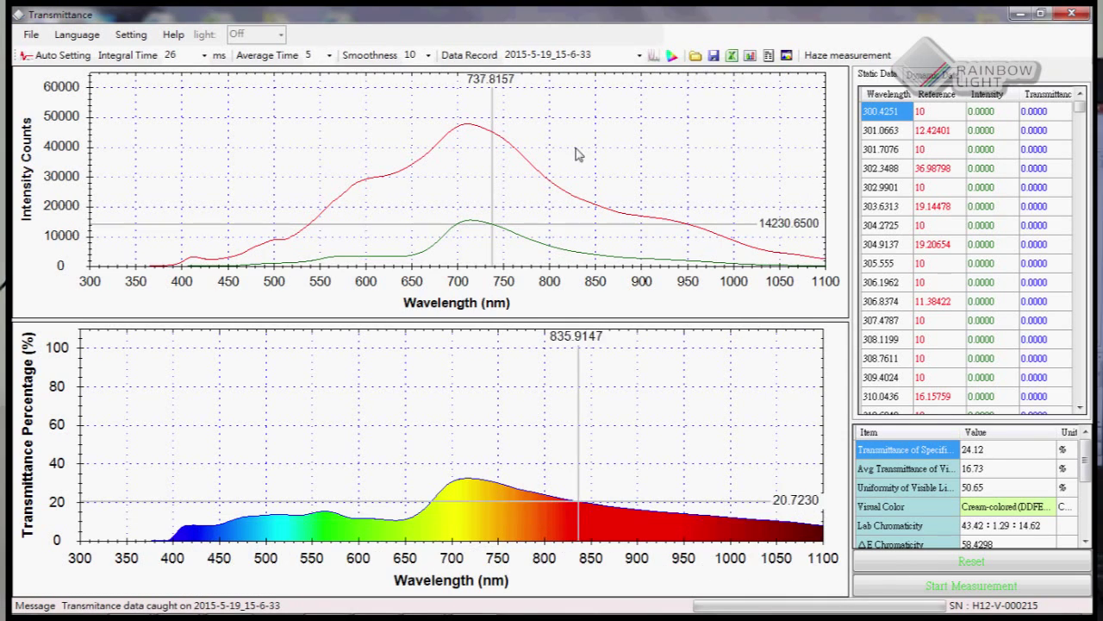
Mark a wavelength near 790 nm on the spectrum and read its values.
click(400, 458)
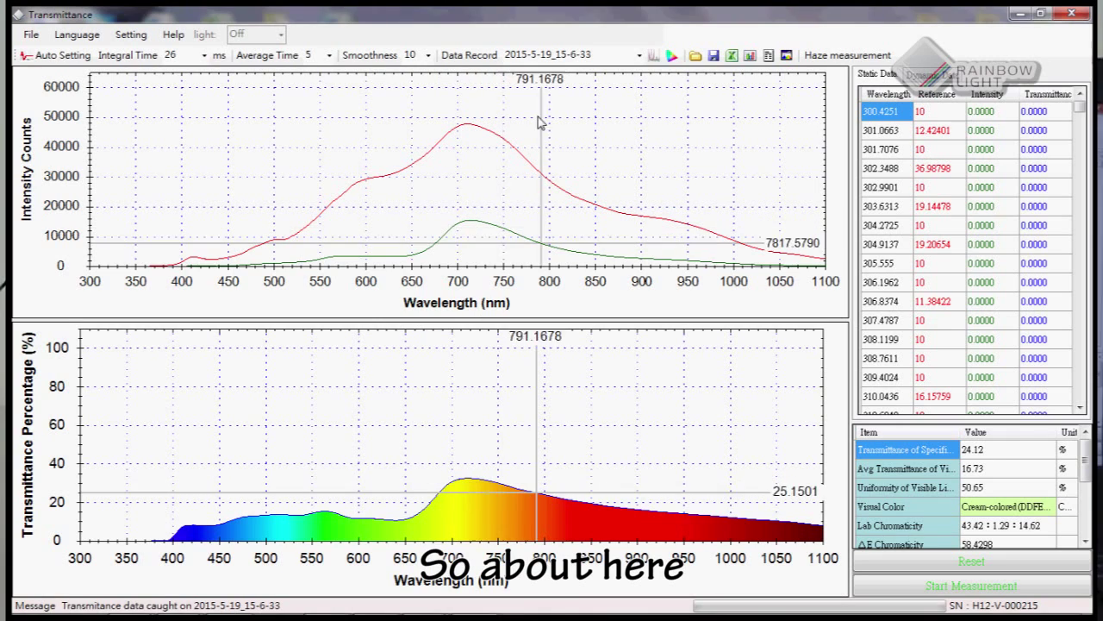
click(790, 95)
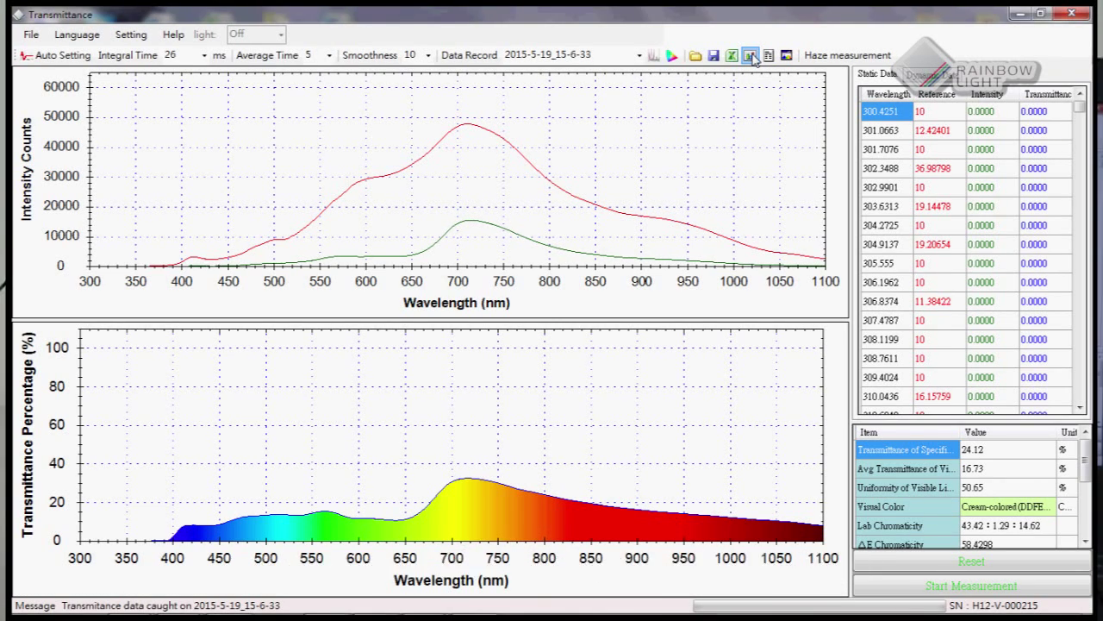
Write the second measurement to a Report.htm HTML report.
click(755, 53)
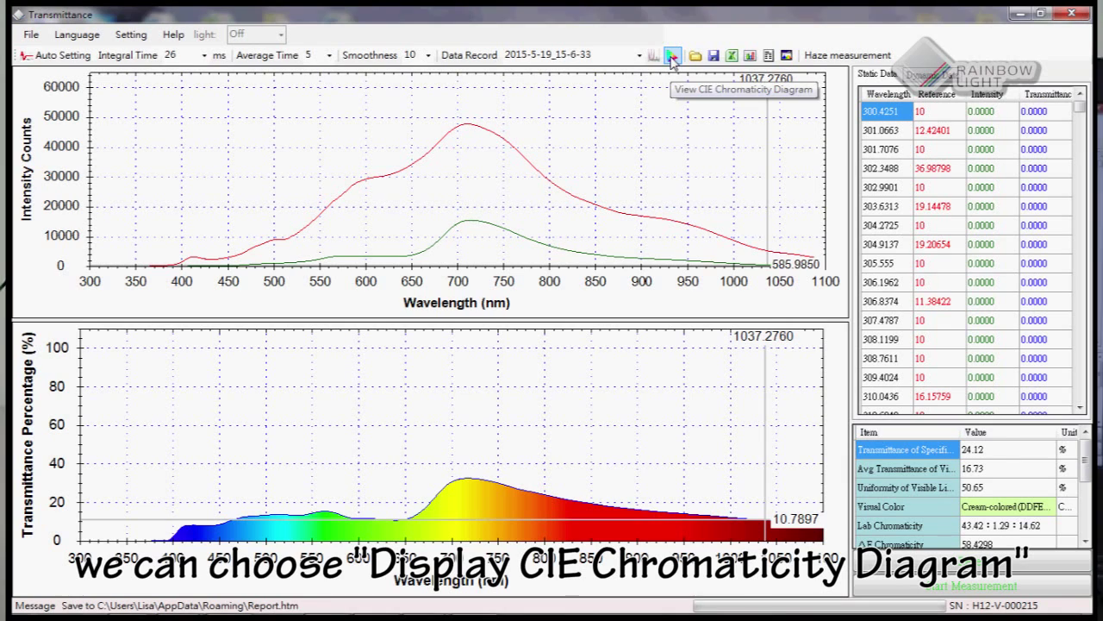
click(672, 53)
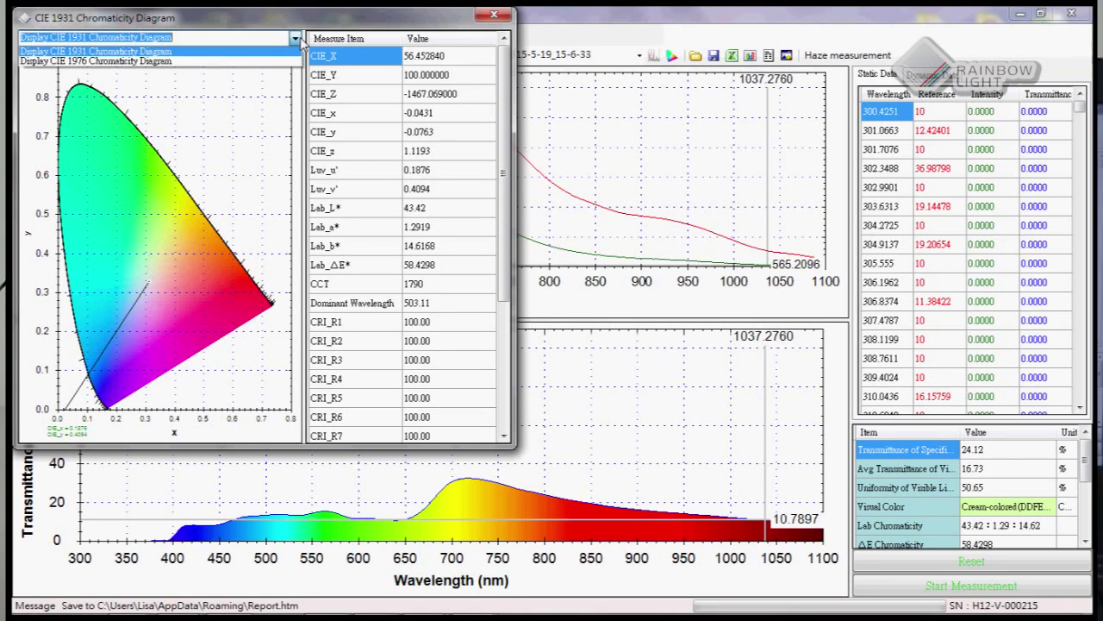
click(95, 60)
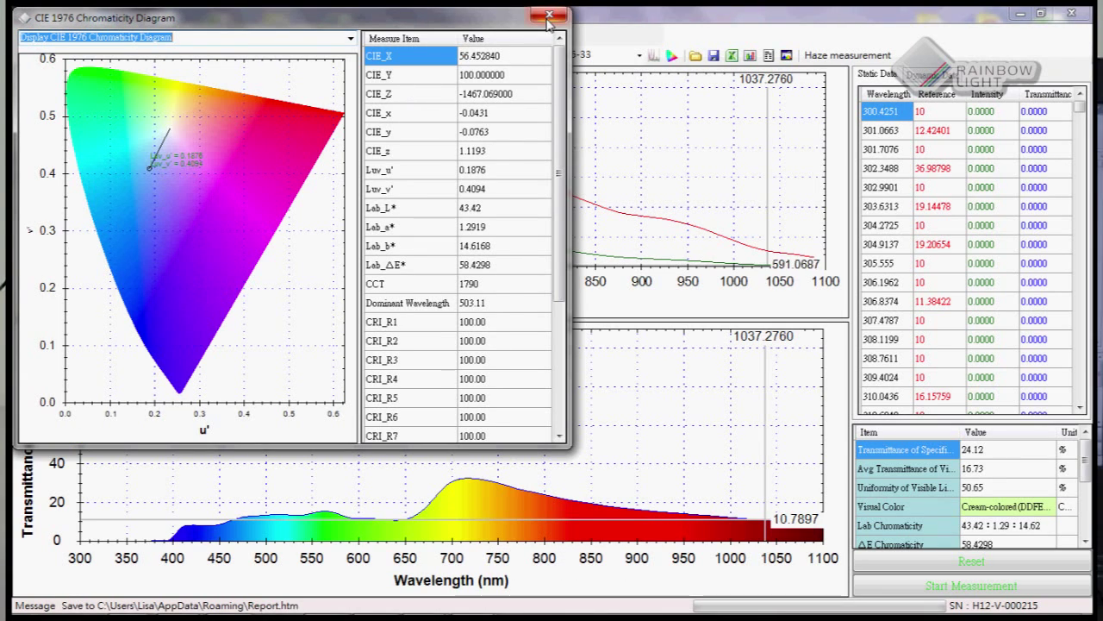
click(547, 14)
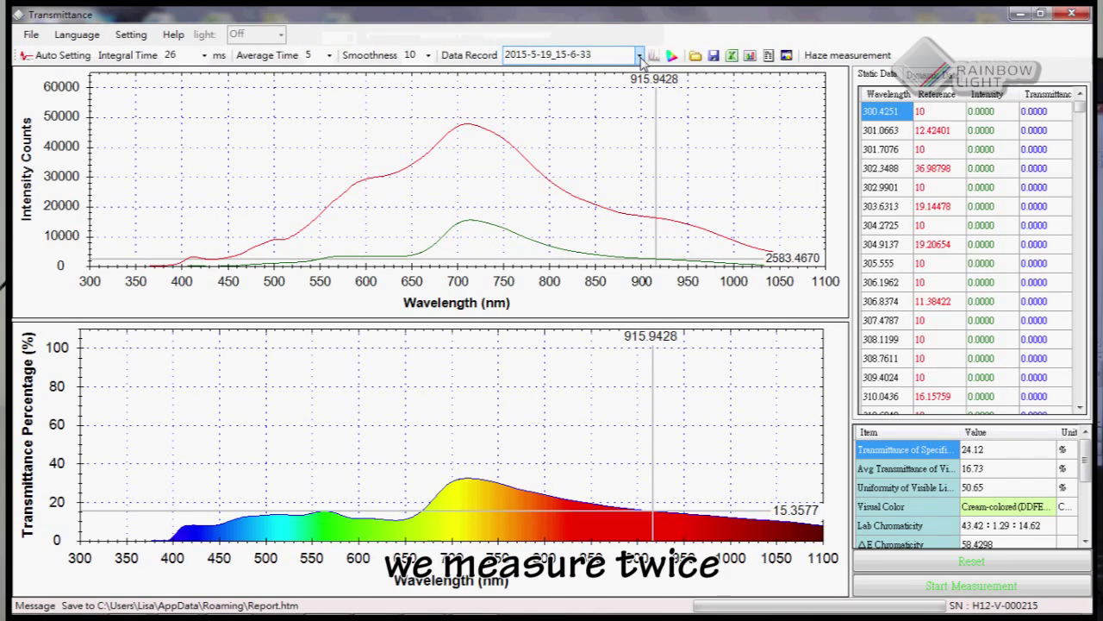
Select a saved record from Data Record and overlay both sunglasses' transmittance curves.
click(638, 54)
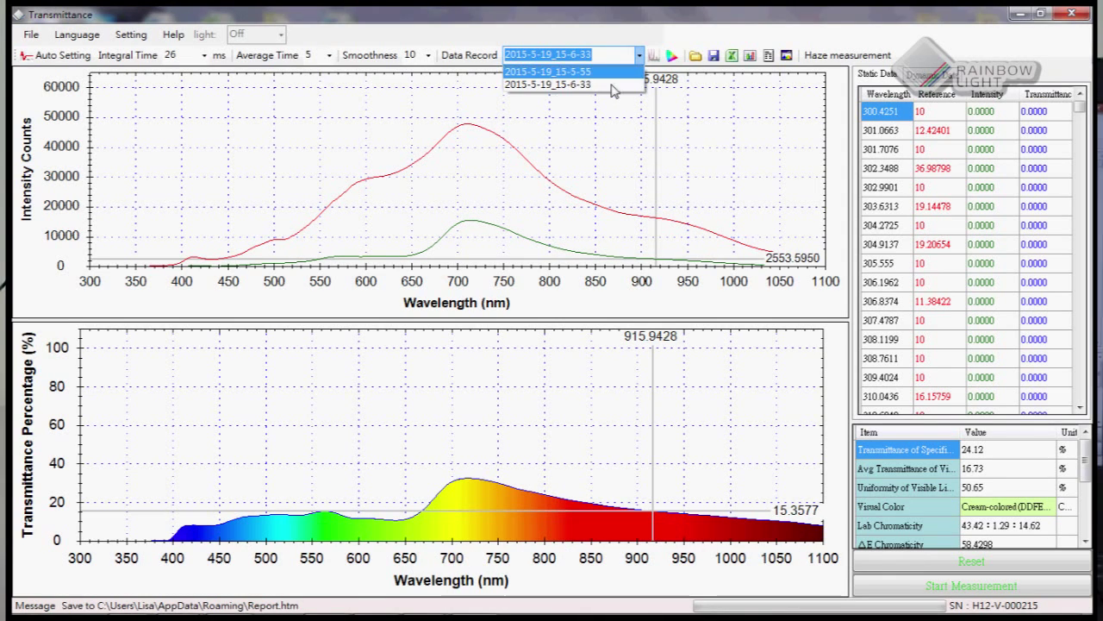
click(548, 85)
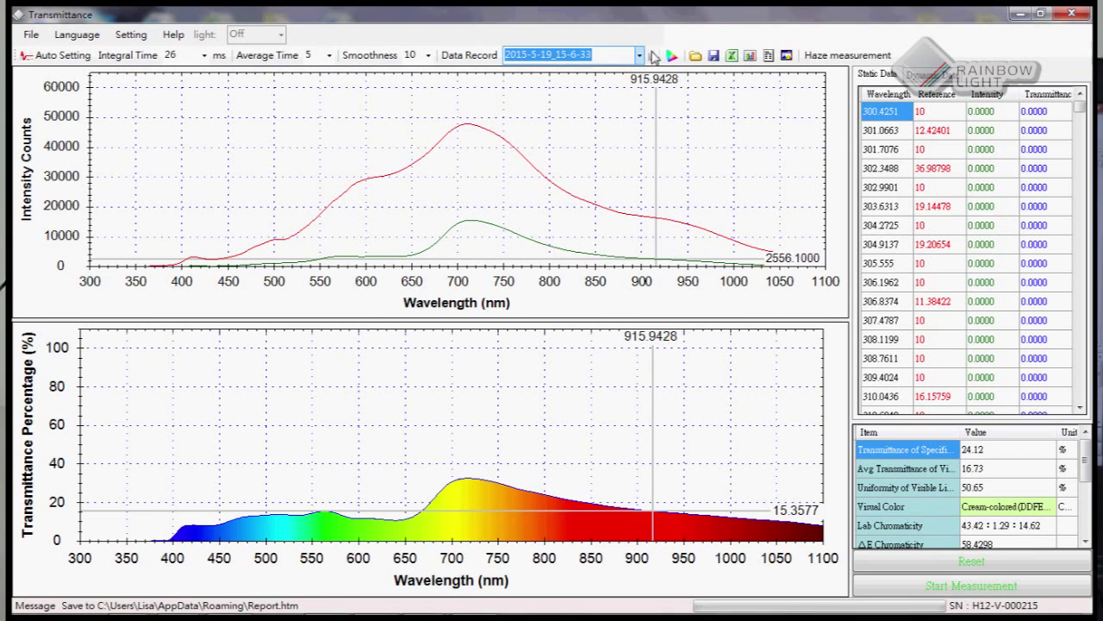
click(655, 55)
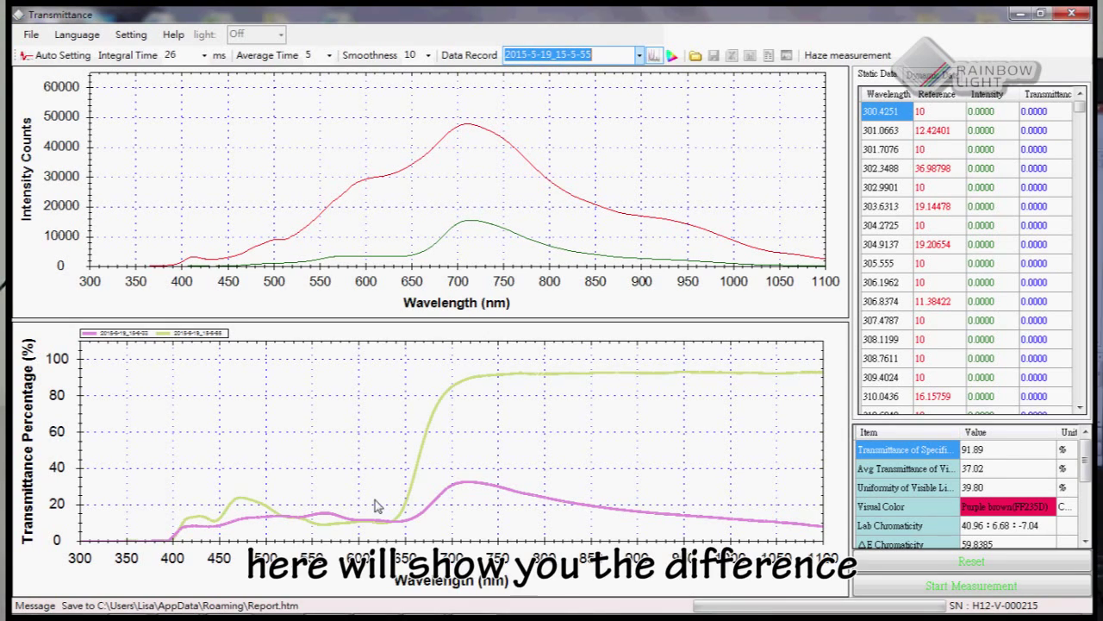
mouse_move(728, 464)
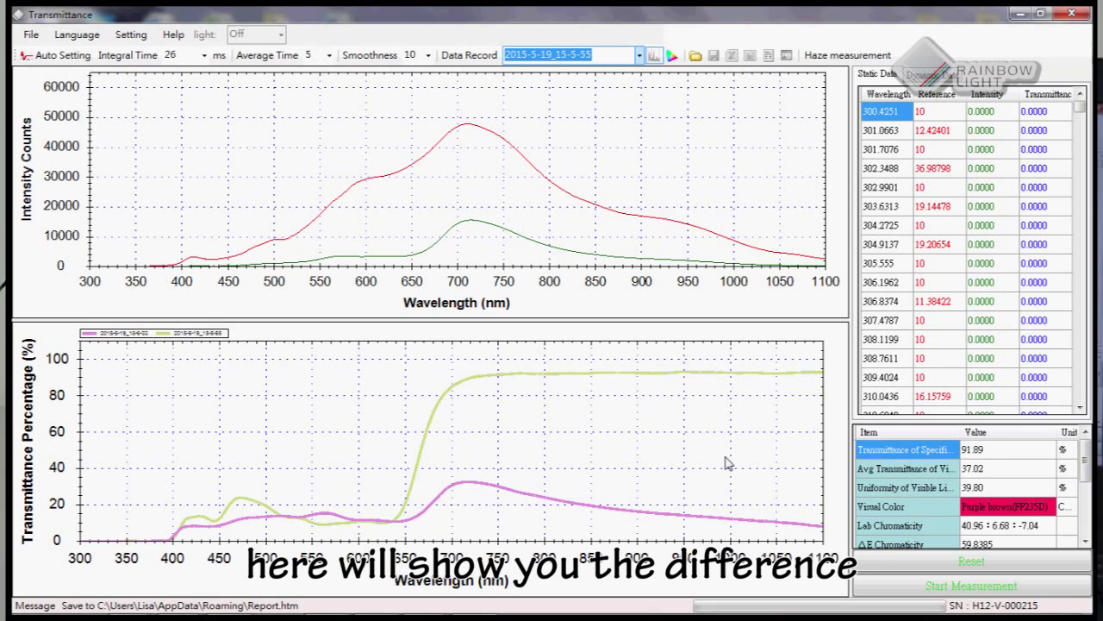